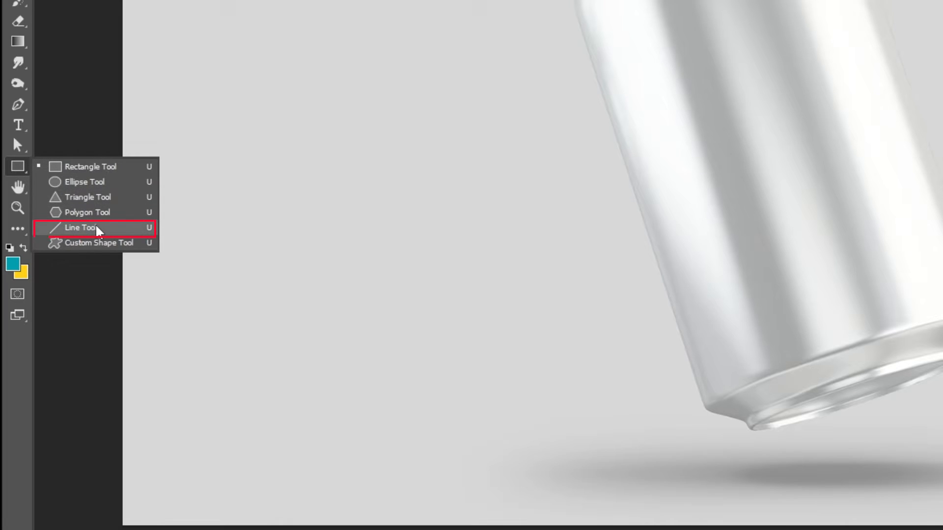
Draw a 431 × 754 px rectangle filled yellow above the can smart object.
left_click(81, 228)
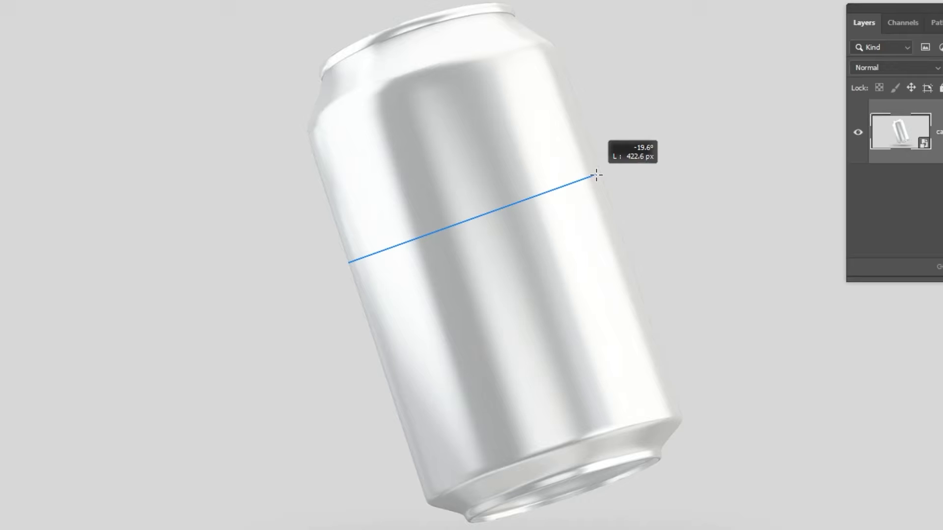
left_click_drag(596, 176, 606, 174)
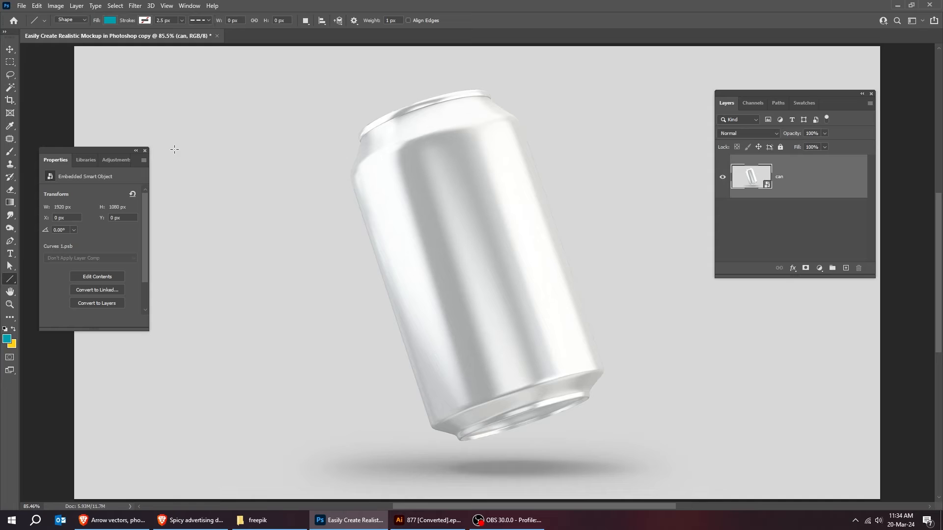
left_click(9, 279)
type("75")
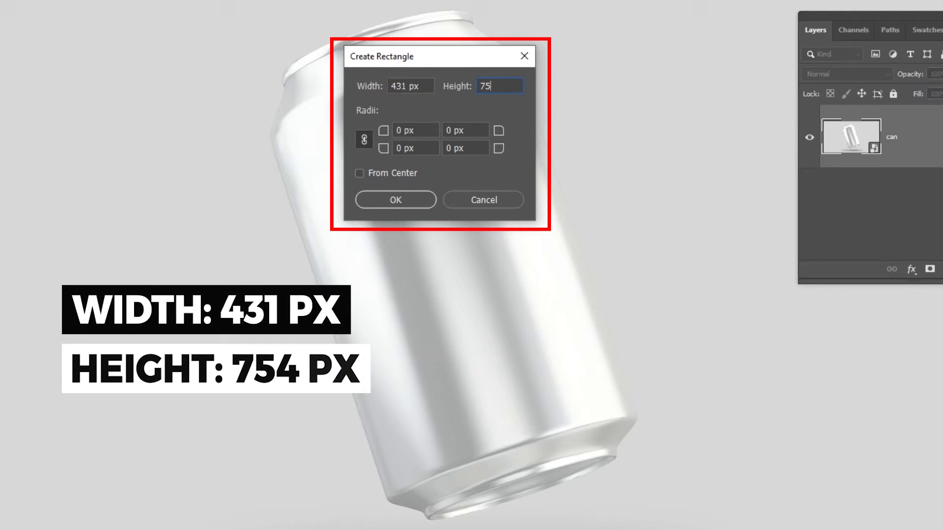
left_click(394, 200)
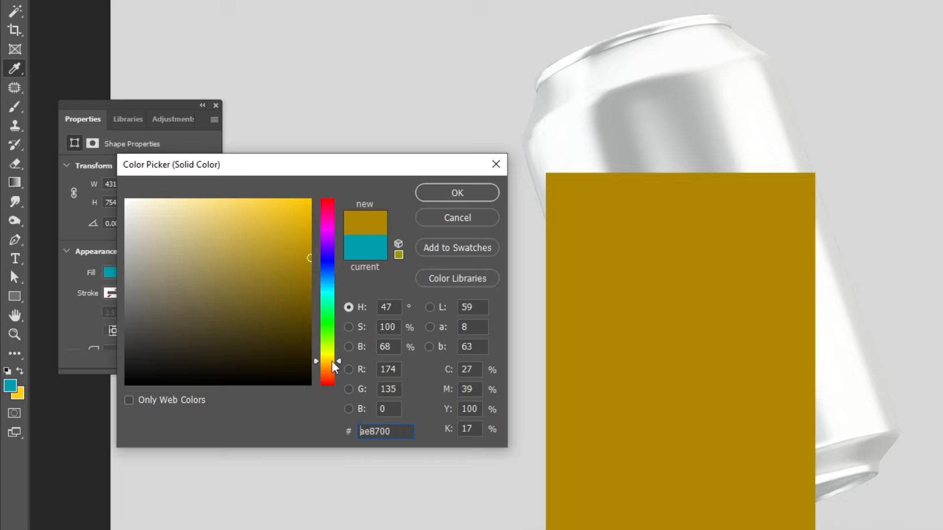
left_click(456, 193)
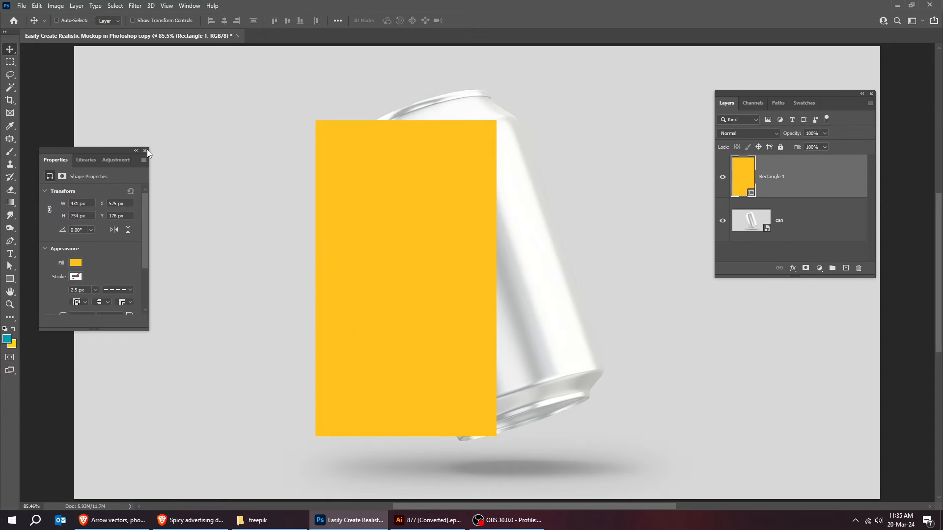
Rename the rectangle layer 'design' and lower its fill to about 49%.
key("ctrl+t")
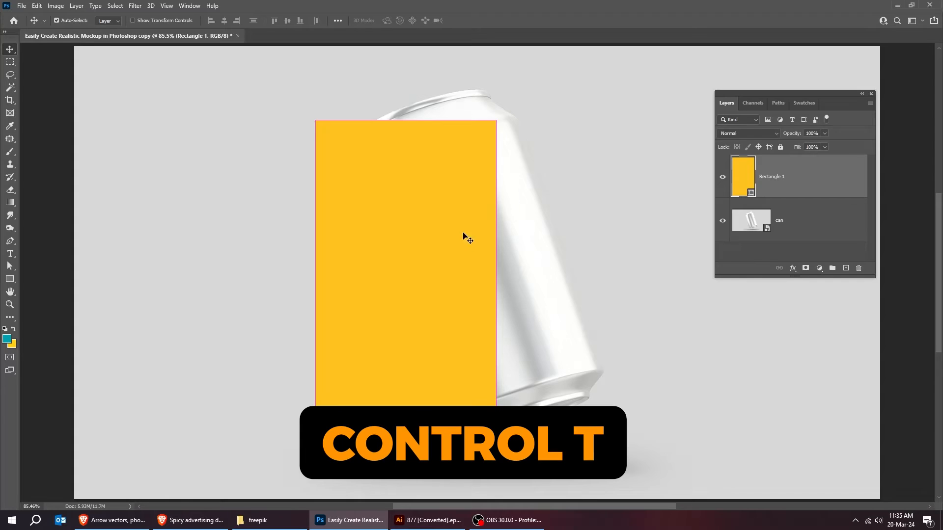
key("ctrl+t")
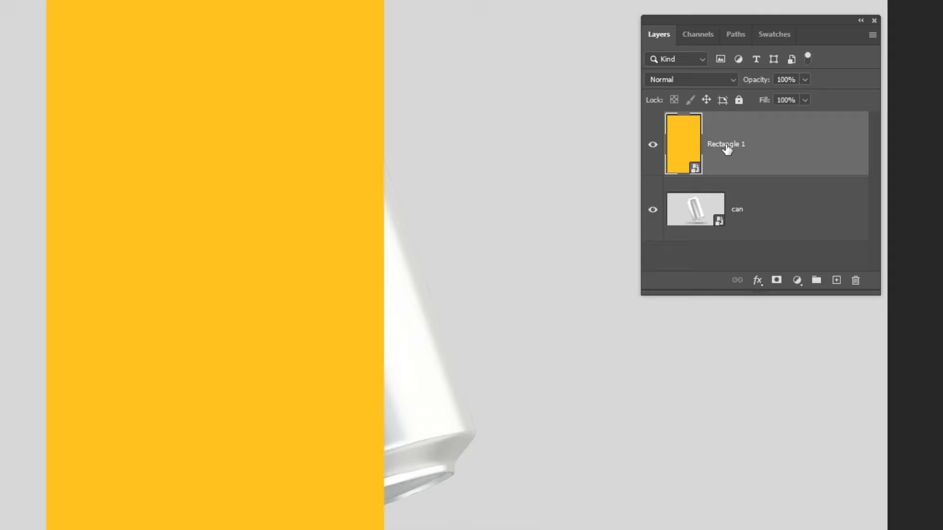
type("design")
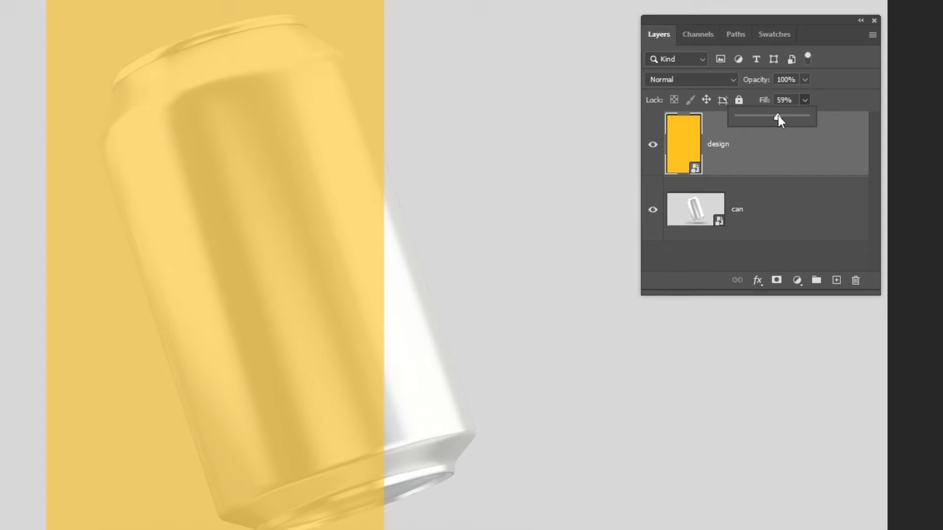
left_click_drag(778, 118, 772, 118)
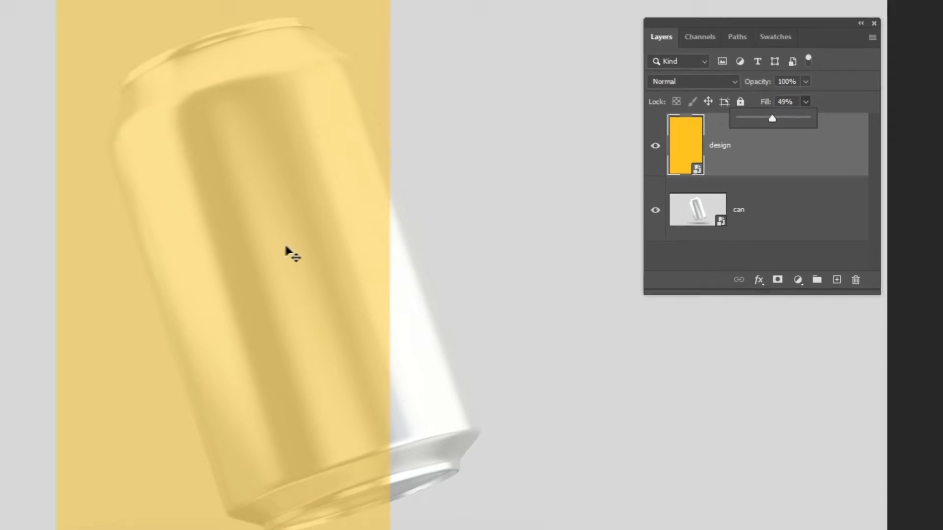
key("ctrl+t")
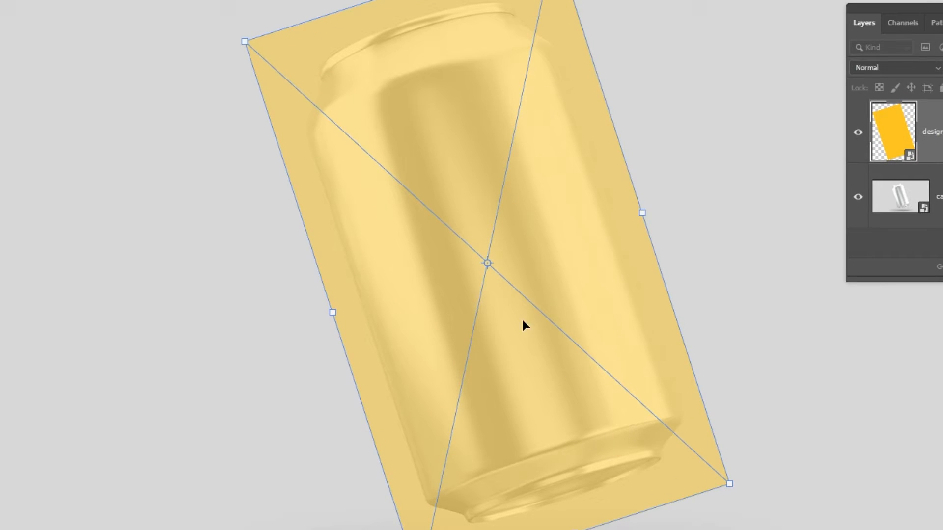
Warp the rotated design rectangle so its top and bottom edges follow the can.
right_click(487, 262)
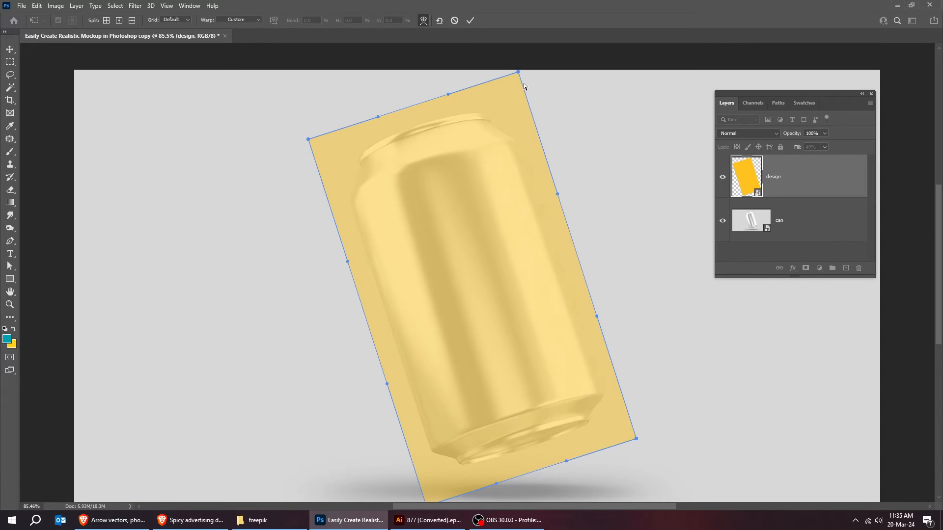
left_click_drag(518, 72, 508, 96)
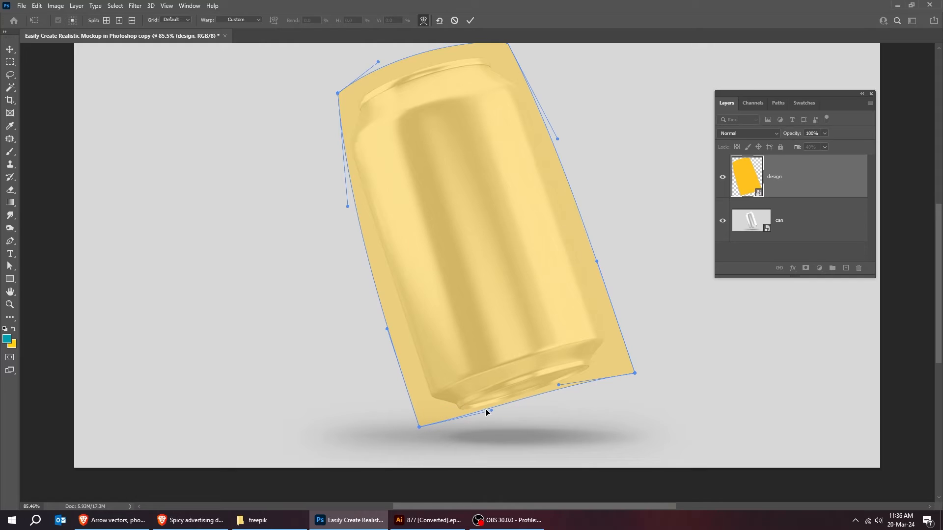
left_click_drag(635, 373, 617, 365)
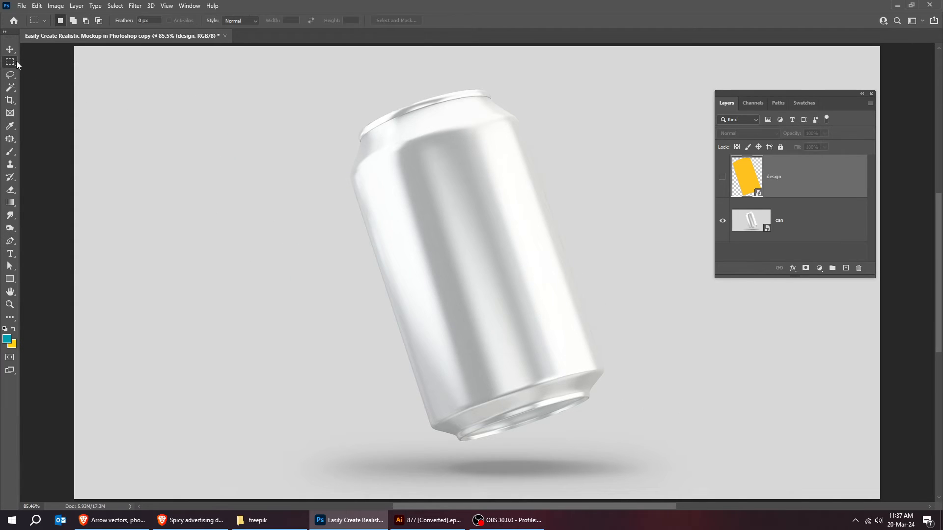
Load the 'can 2' channel as a selection outlining the can.
right_click(748, 176)
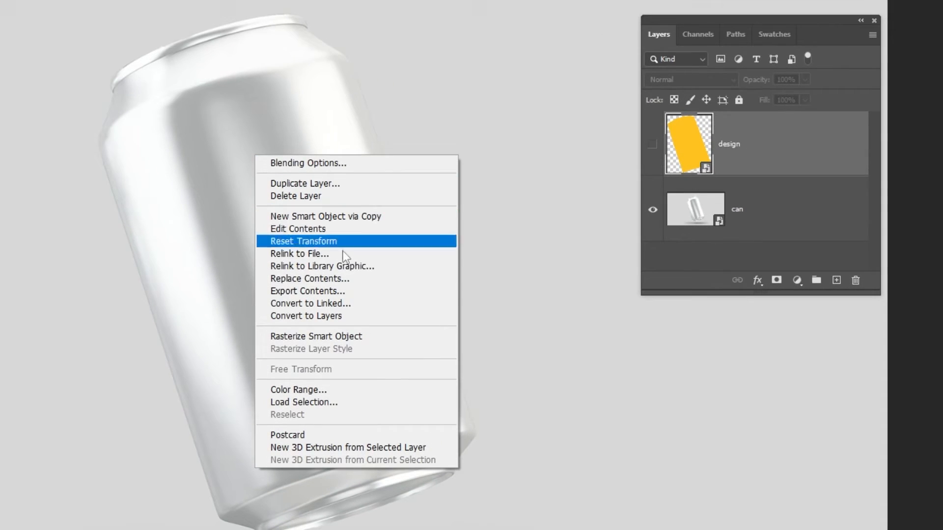
mouse_move(364, 406)
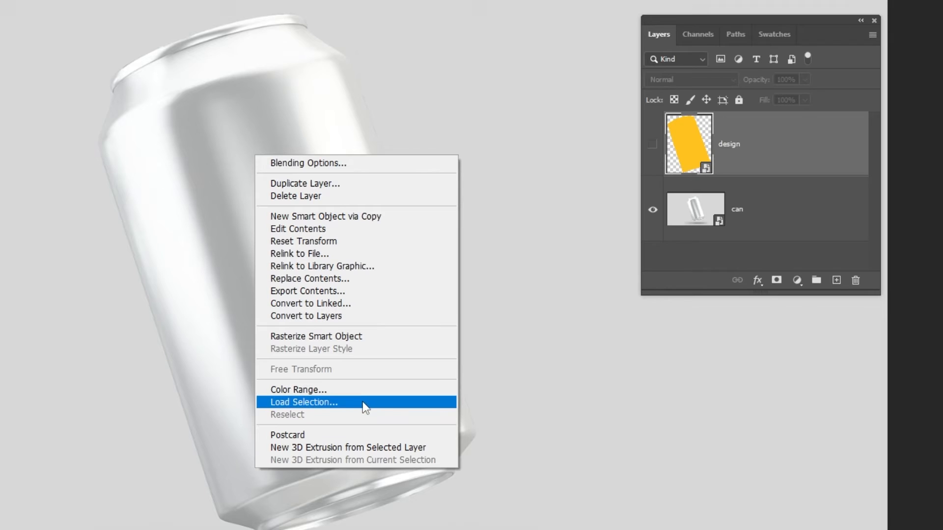
left_click(304, 402)
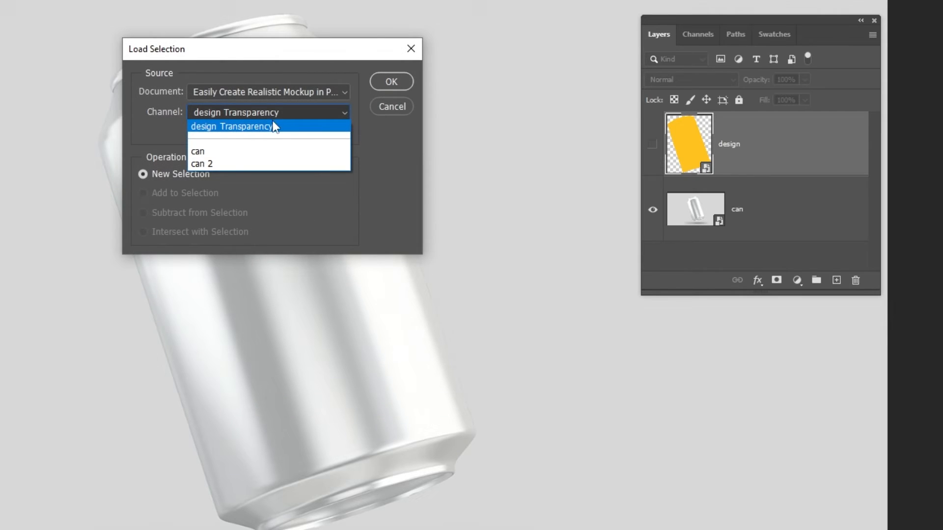
left_click(202, 163)
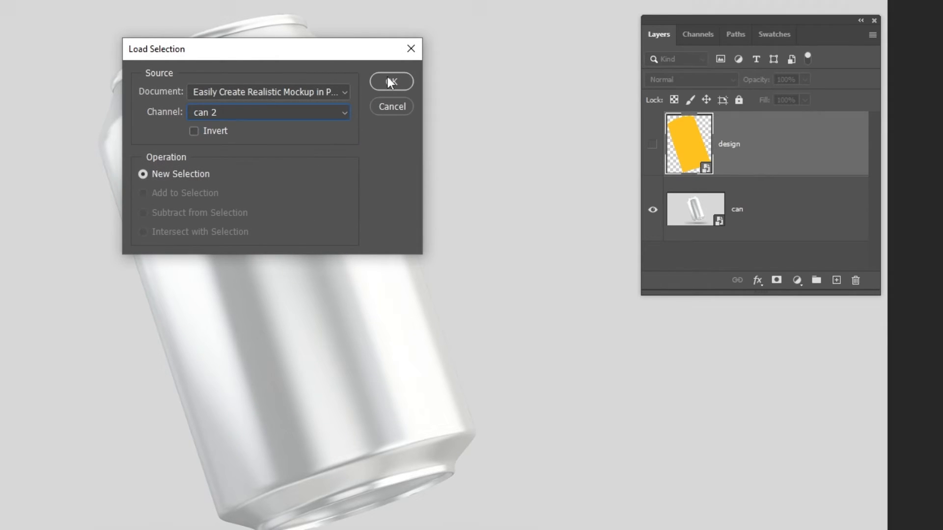
left_click(391, 81)
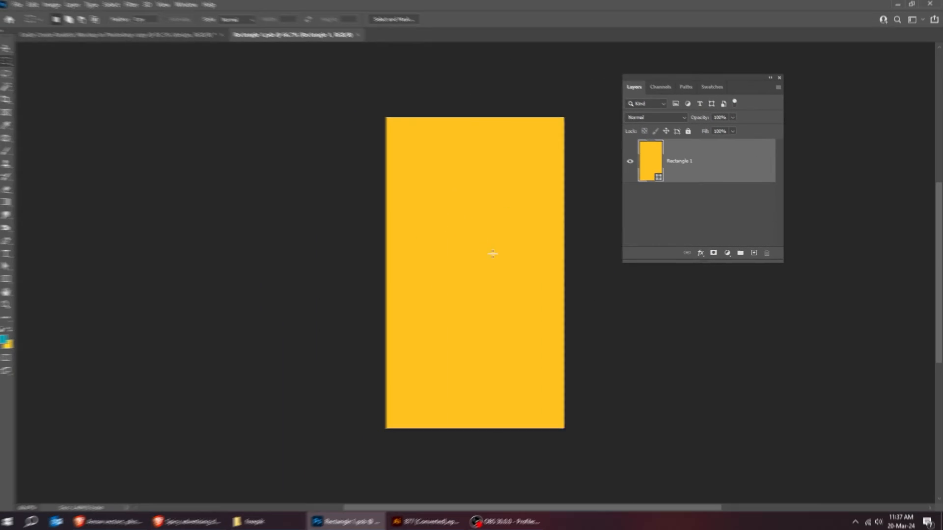
Place the teal label design image from the downloads folder and save the contents document.
left_click(257, 520)
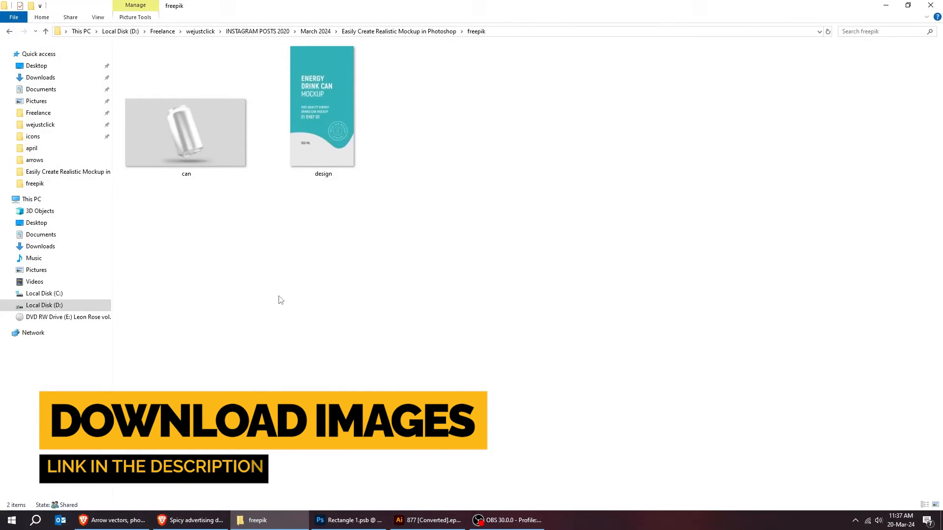
left_click(321, 520)
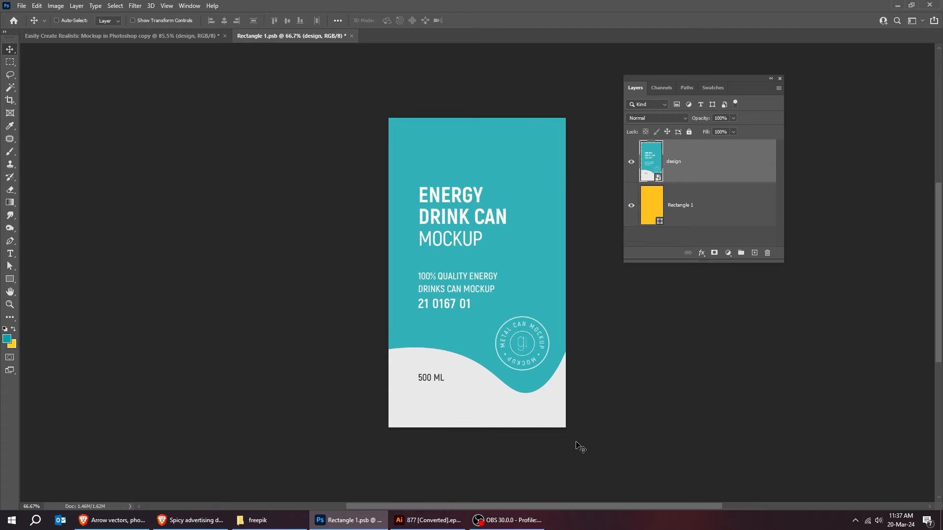
key("ctrl+s")
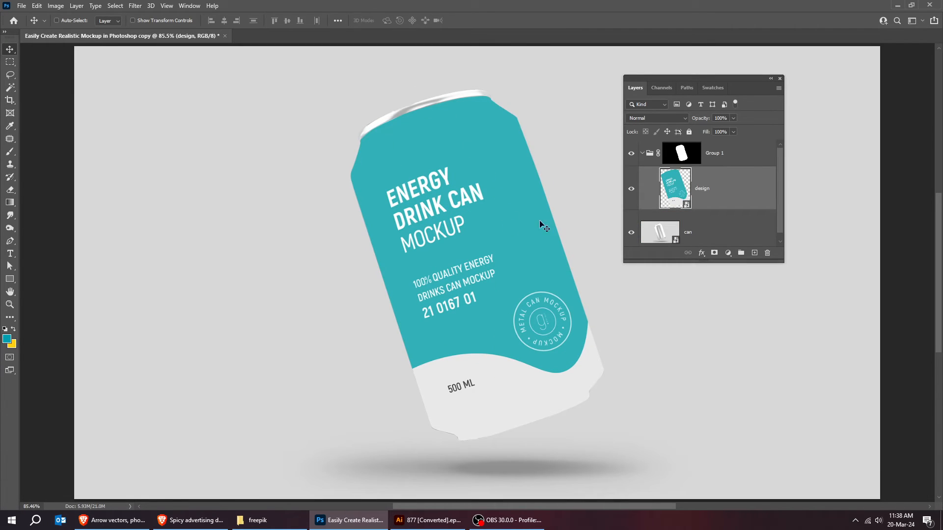
Set the label design layer's blend mode to Linear Burn.
left_click(658, 118)
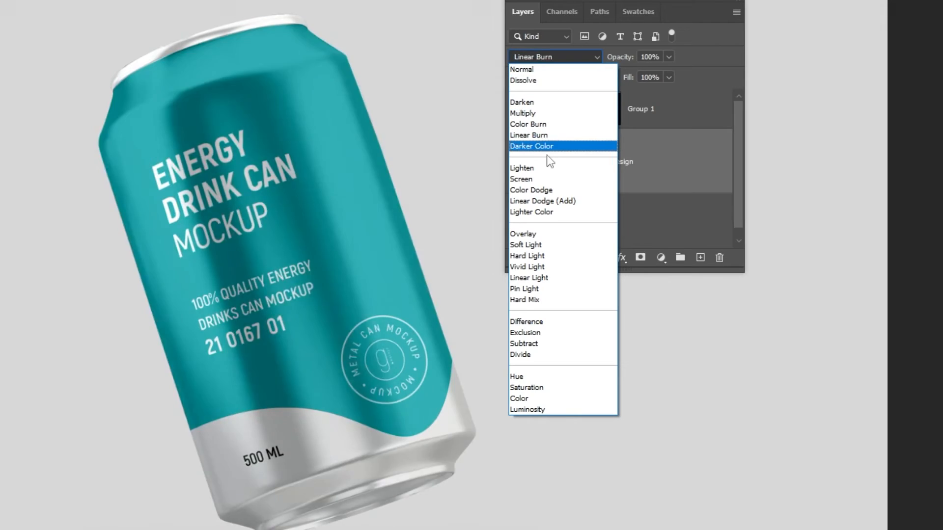
mouse_move(541, 135)
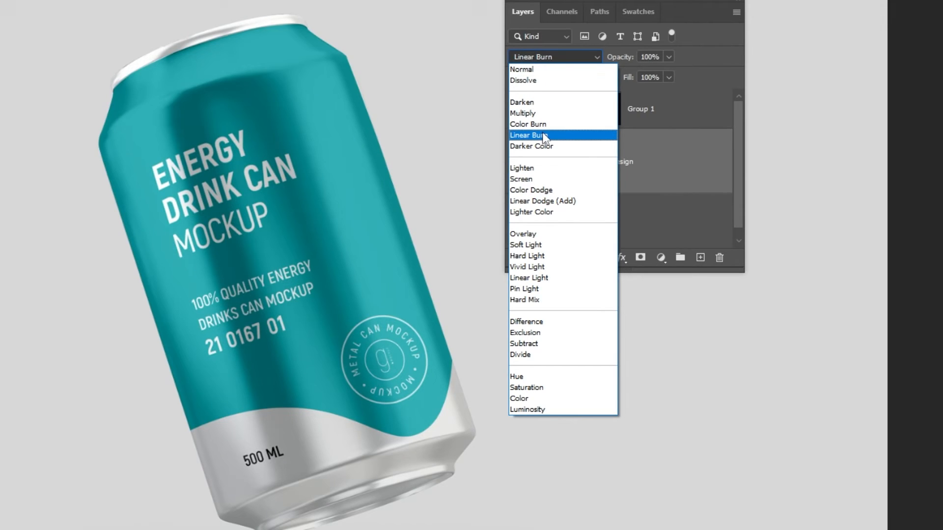
left_click(527, 135)
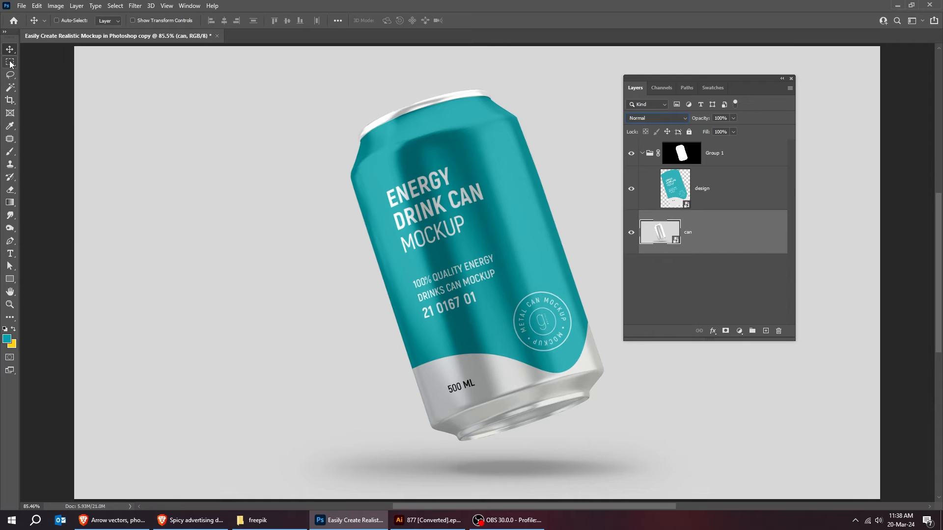
Load the can's selection and add a #009fae Solid Color fill layer.
right_click(659, 231)
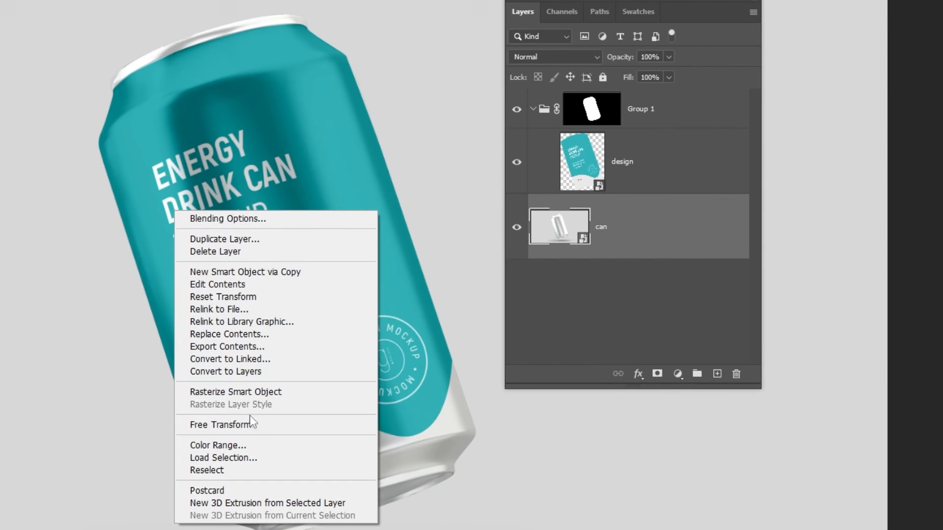
left_click(223, 458)
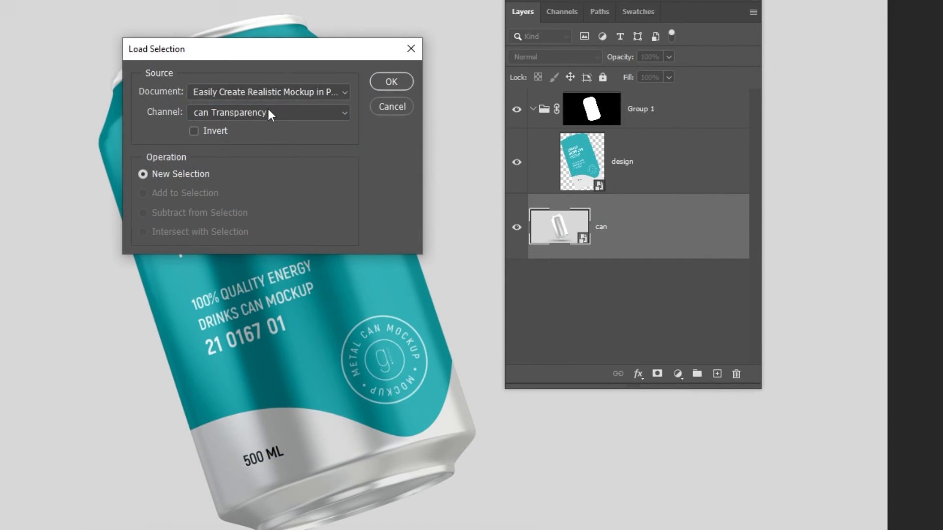
left_click(390, 81)
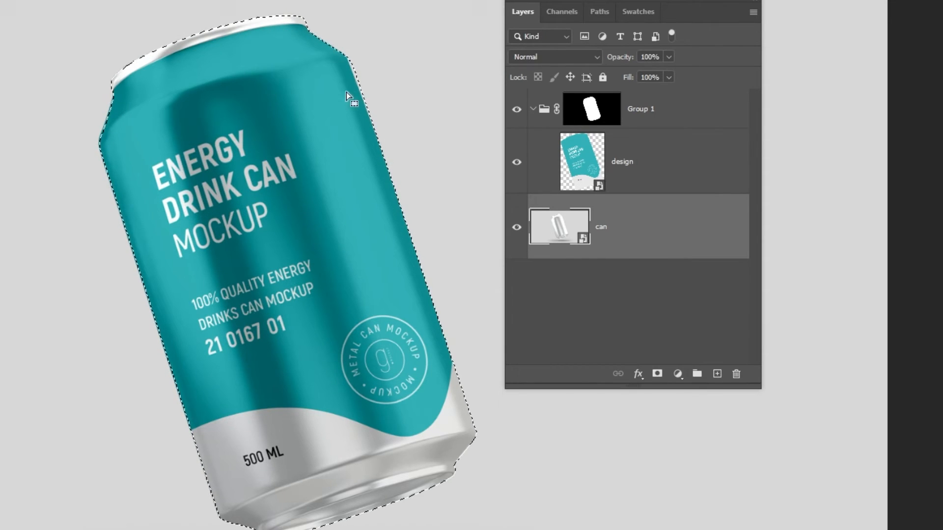
left_click(827, 370)
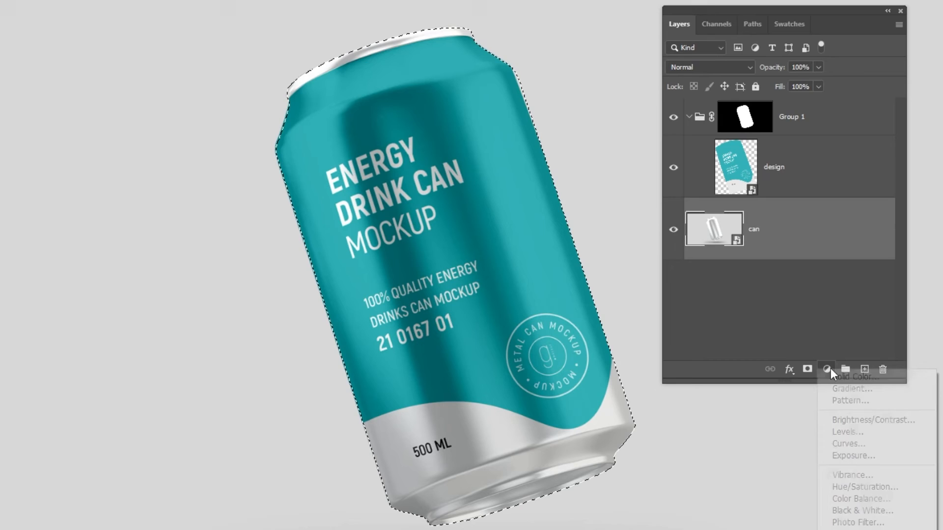
left_click(852, 377)
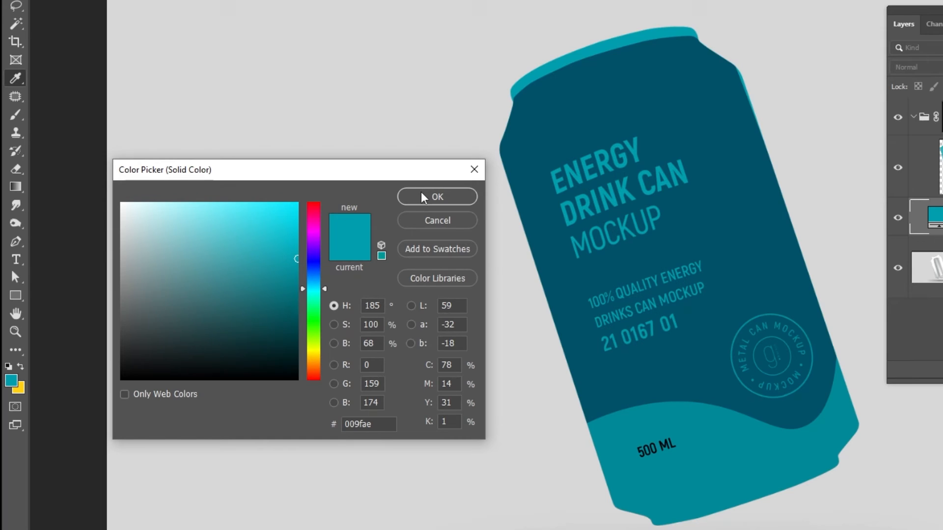
left_click(437, 197)
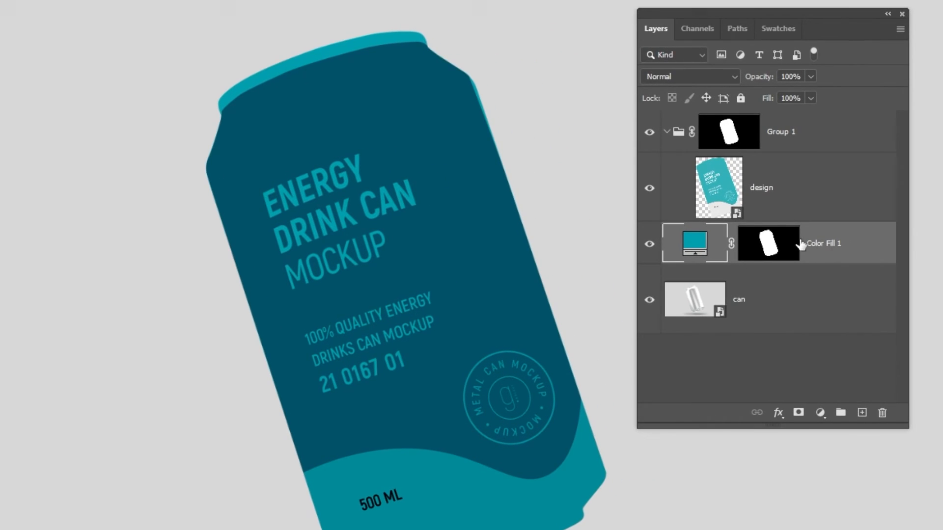
Invert the teal fill's mask and blend it with Linear Burn.
key("ctrl+i")
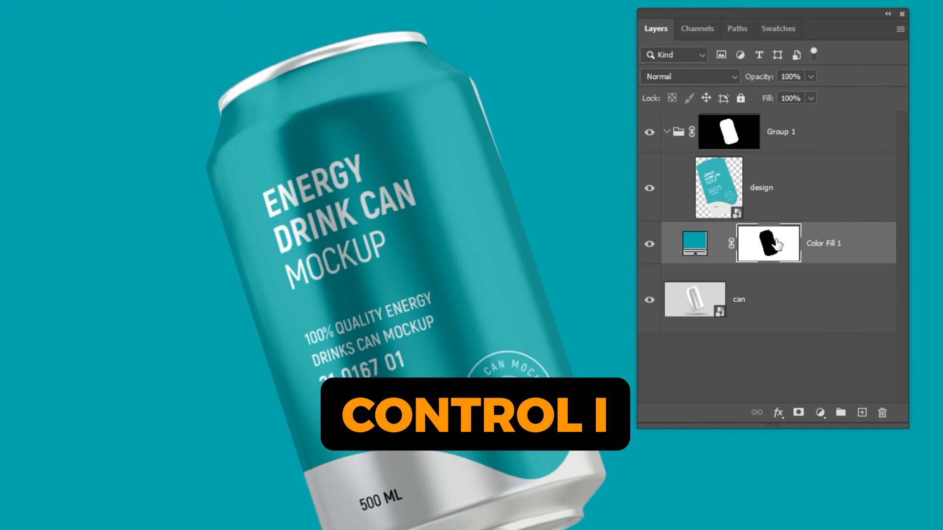
key("ctrl+i")
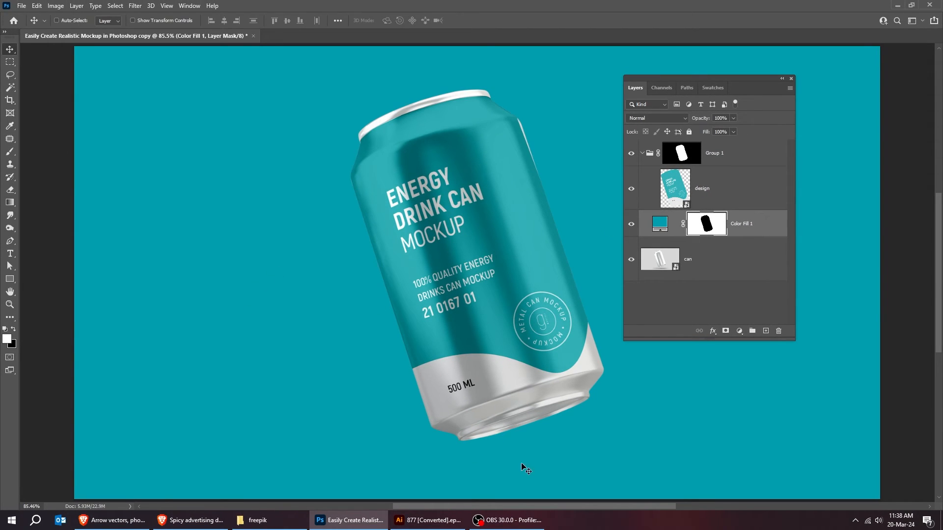
left_click(657, 118)
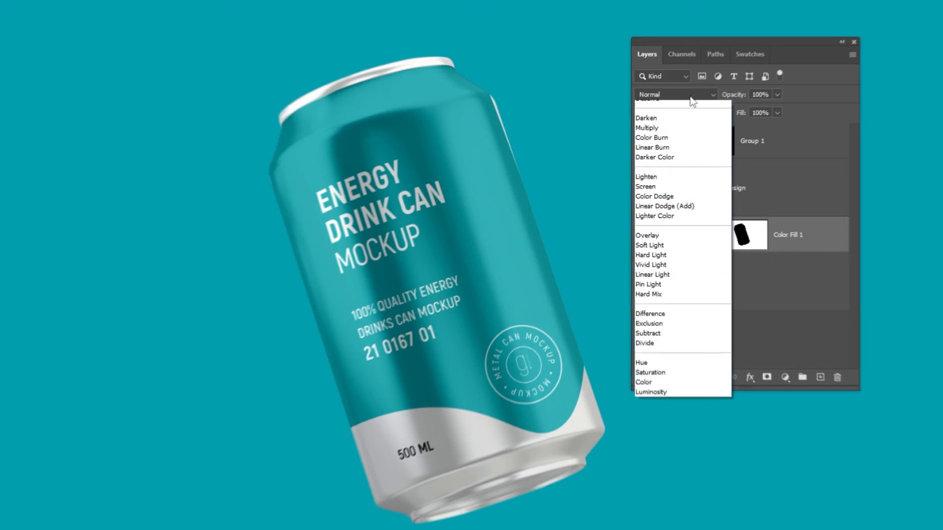
left_click(662, 159)
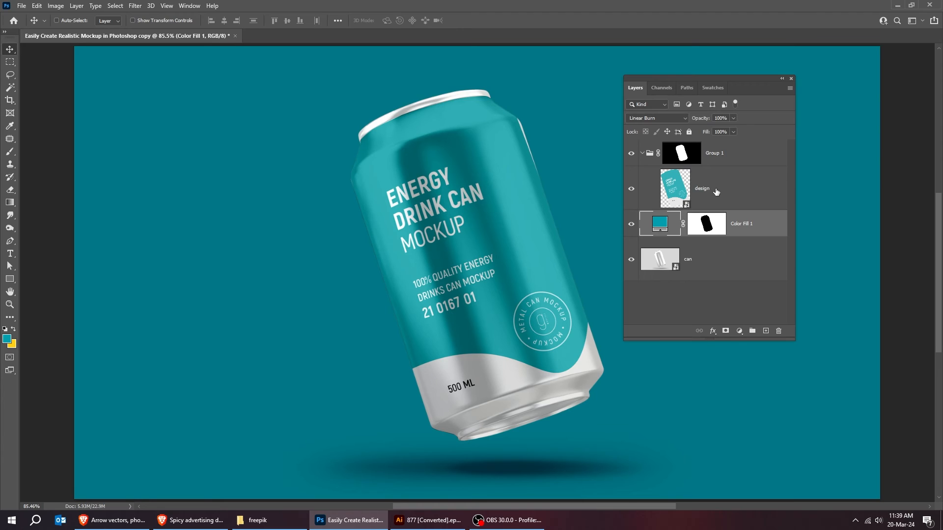
left_click(701, 188)
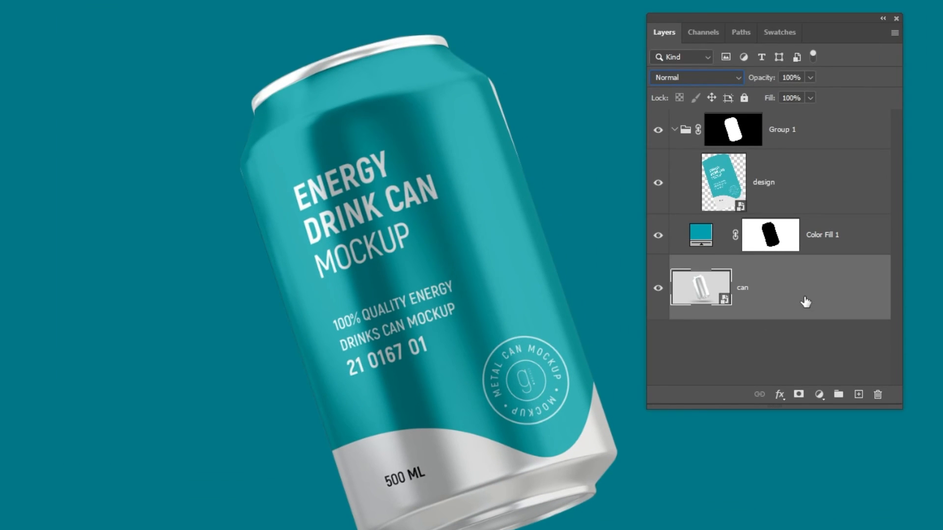
Duplicate the can above the label and apply Camera Raw: Exposure -4.10, Whites +67.
key("ctrl+j")
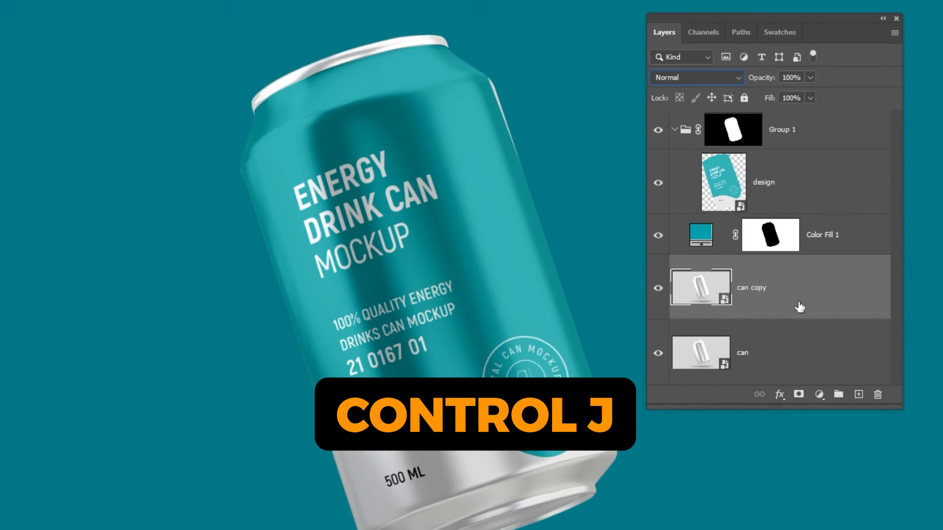
key("ctrl+j")
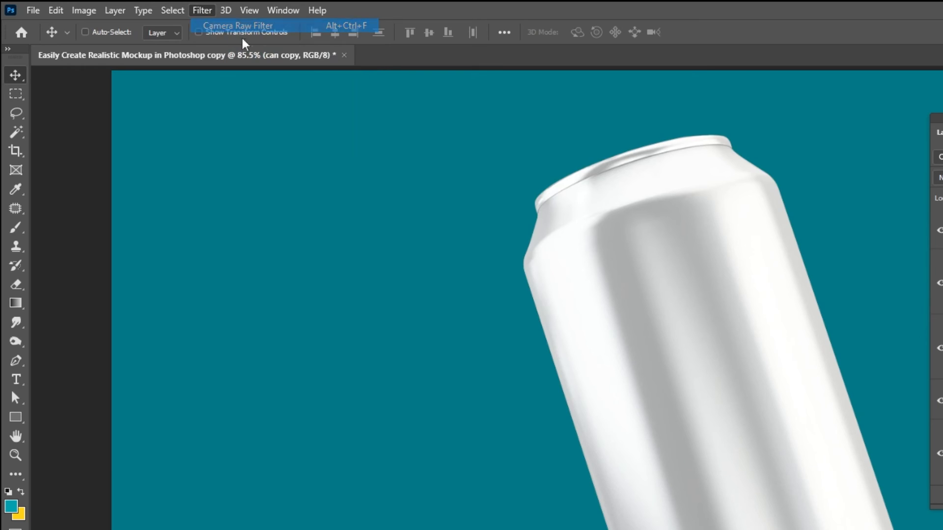
left_click(237, 25)
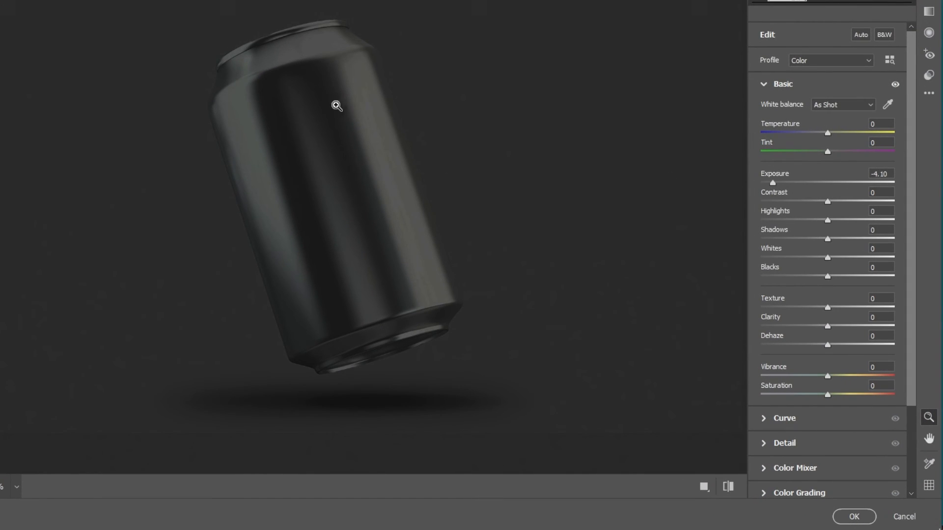
mouse_move(427, 220)
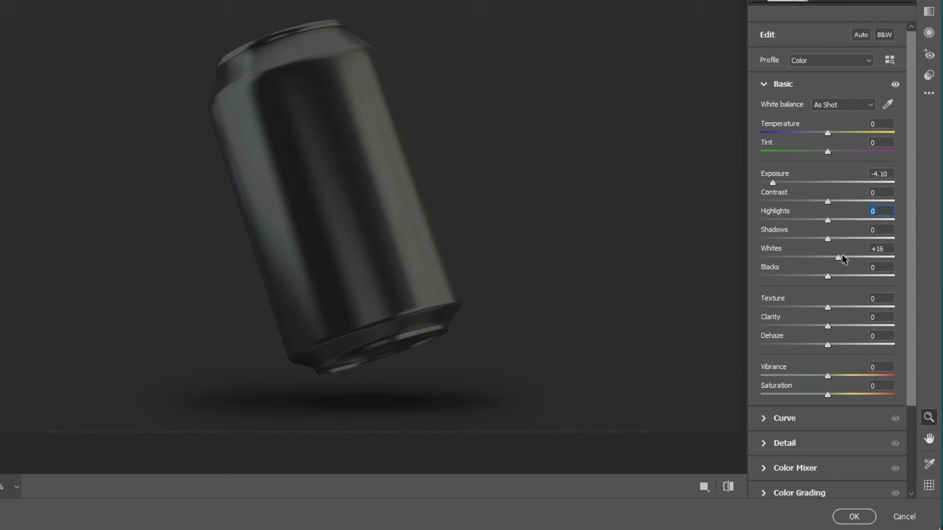
left_click_drag(834, 258, 872, 257)
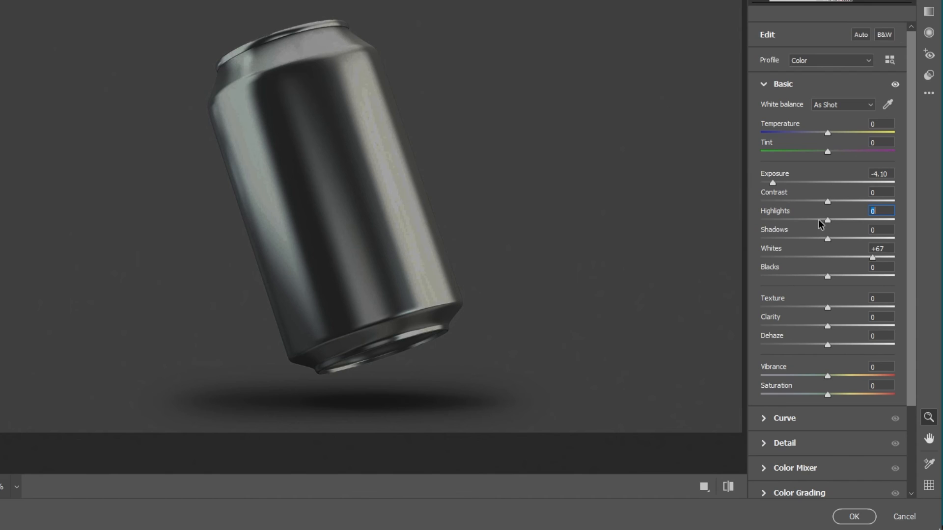
mouse_move(787, 193)
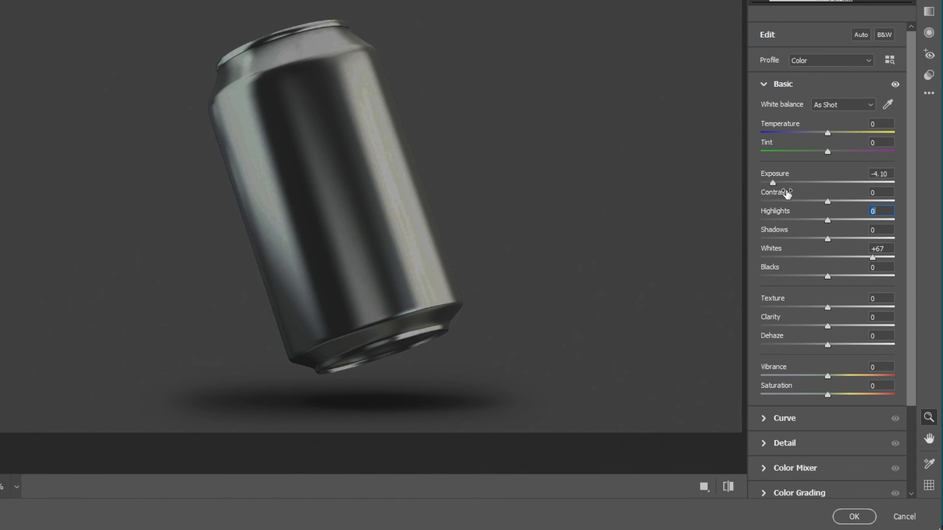
left_click(853, 516)
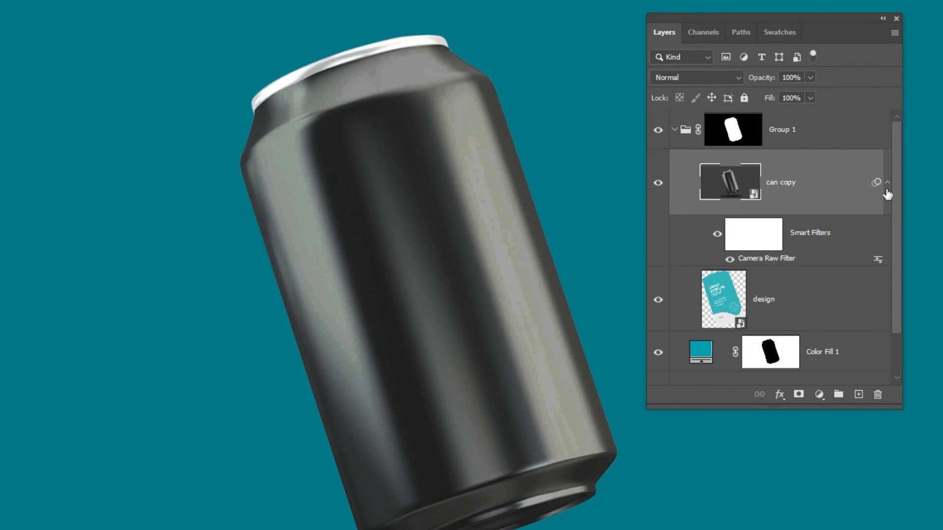
Set the darkened can copy's blend mode to Screen.
left_click(696, 77)
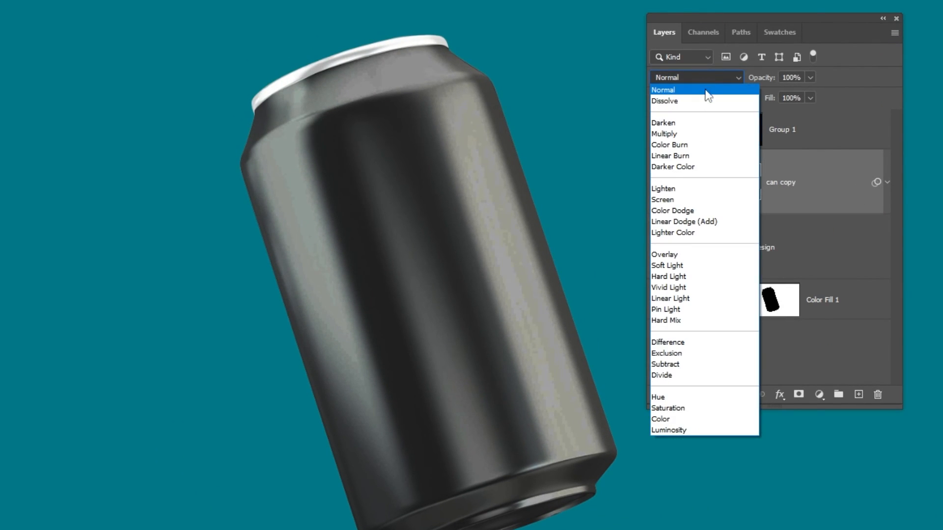
left_click(663, 199)
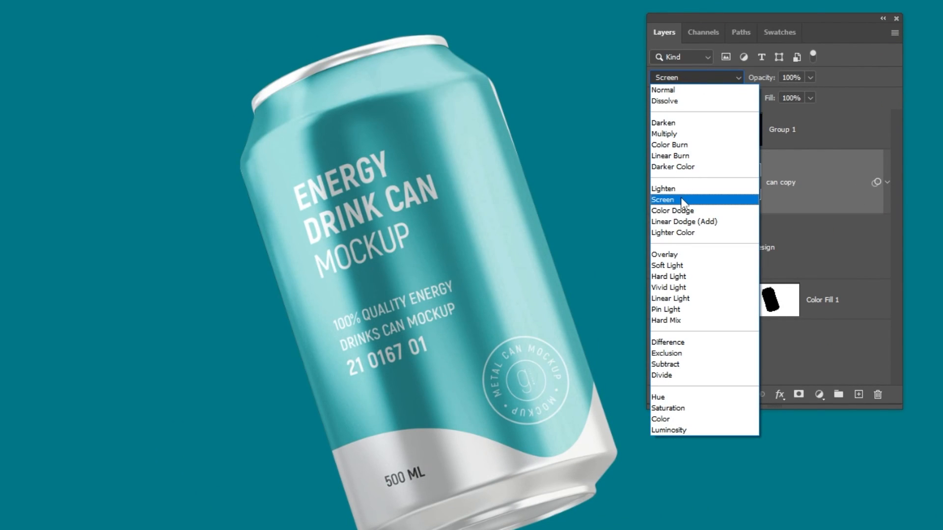